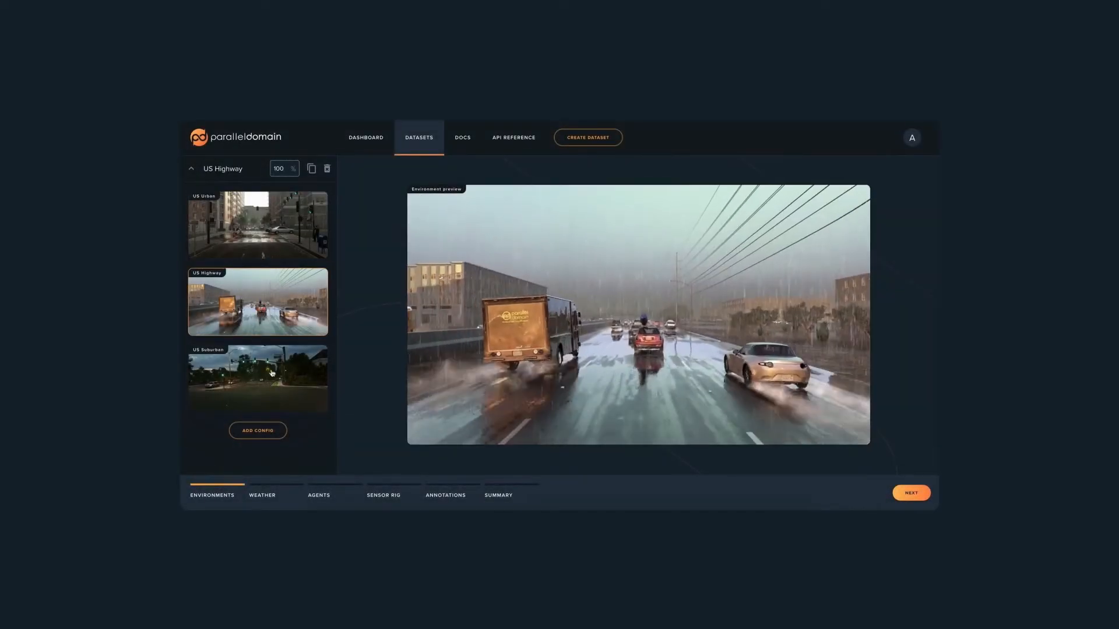
# Step: Choose the US Suburban environment and set Config 1 road wetness to Heavy
pyautogui.click(257, 380)
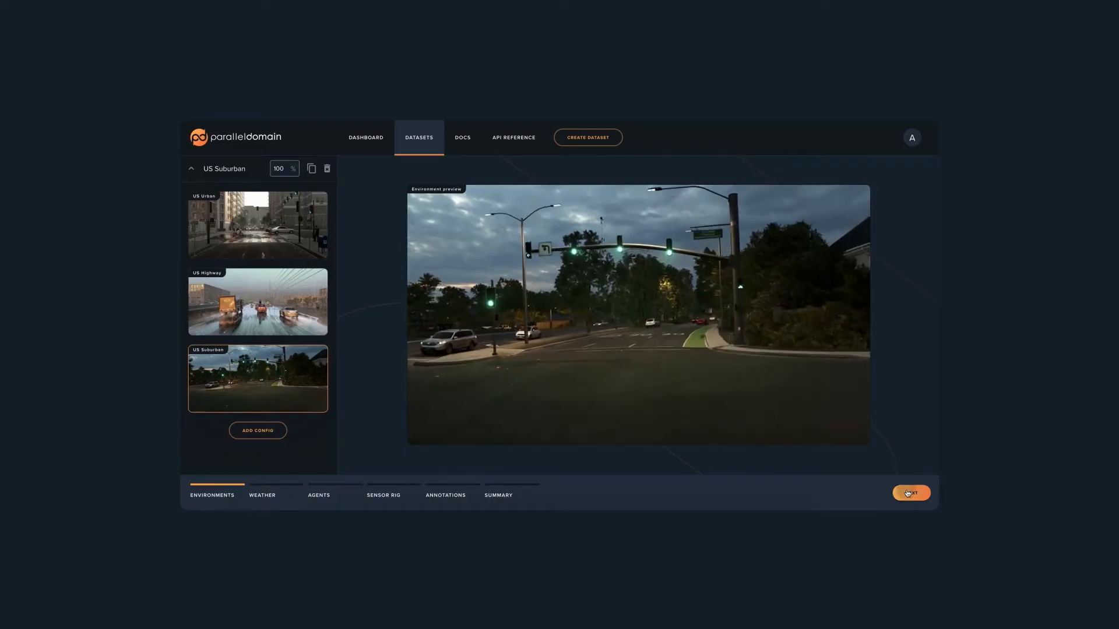
pyautogui.click(911, 492)
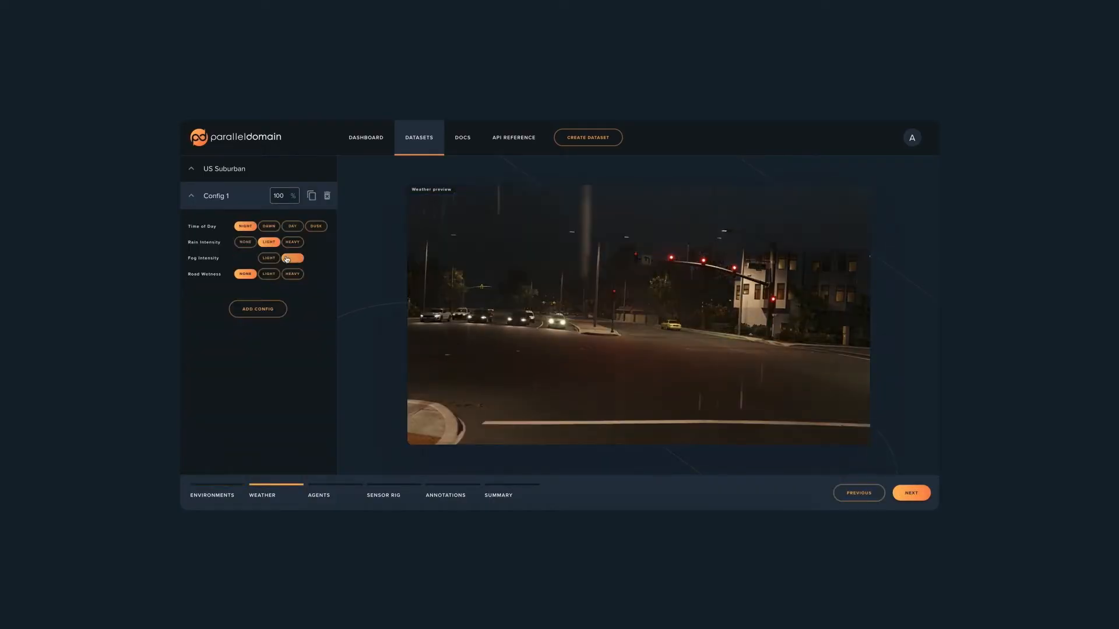
pyautogui.click(291, 274)
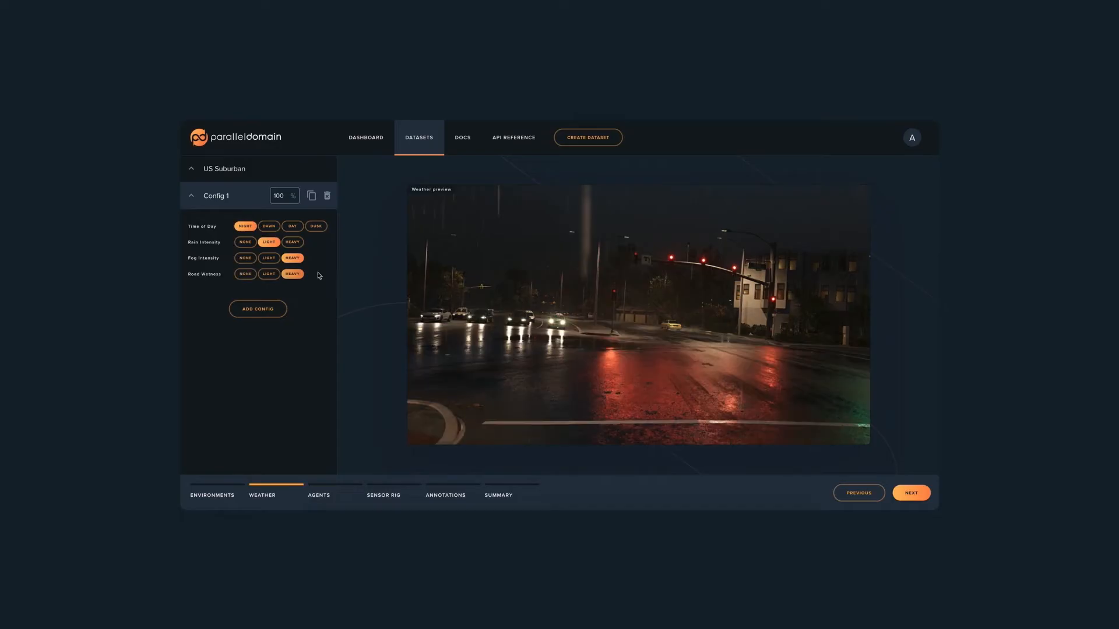
pyautogui.click(910, 491)
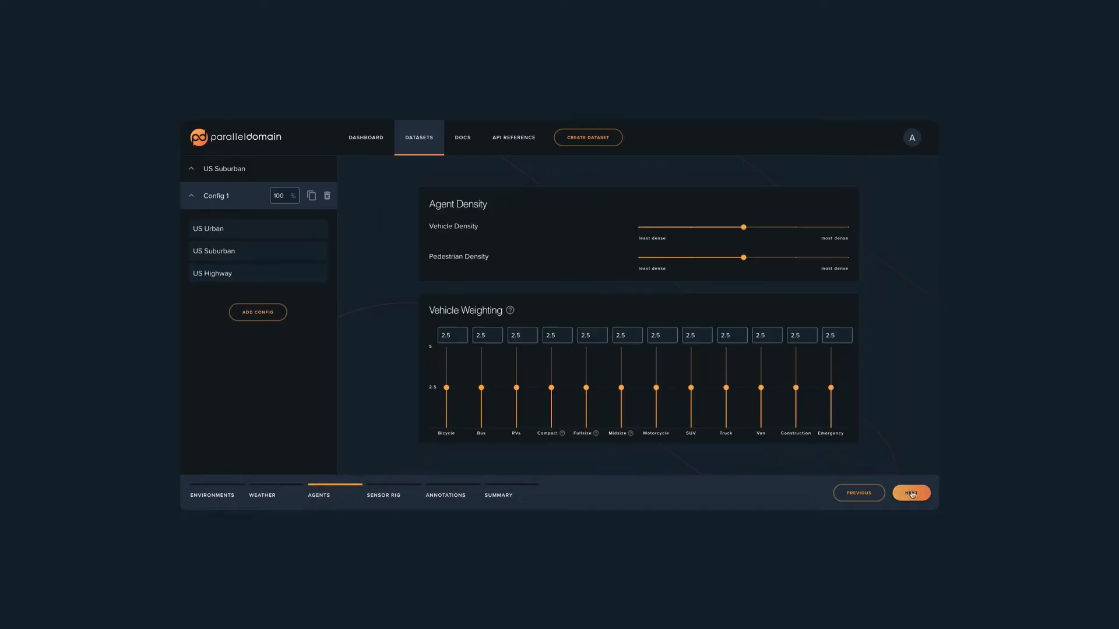
# Step: Apply the US Highway agent preset, keep Front and Right sensors, and disable camera Depth annotations
pyautogui.click(256, 250)
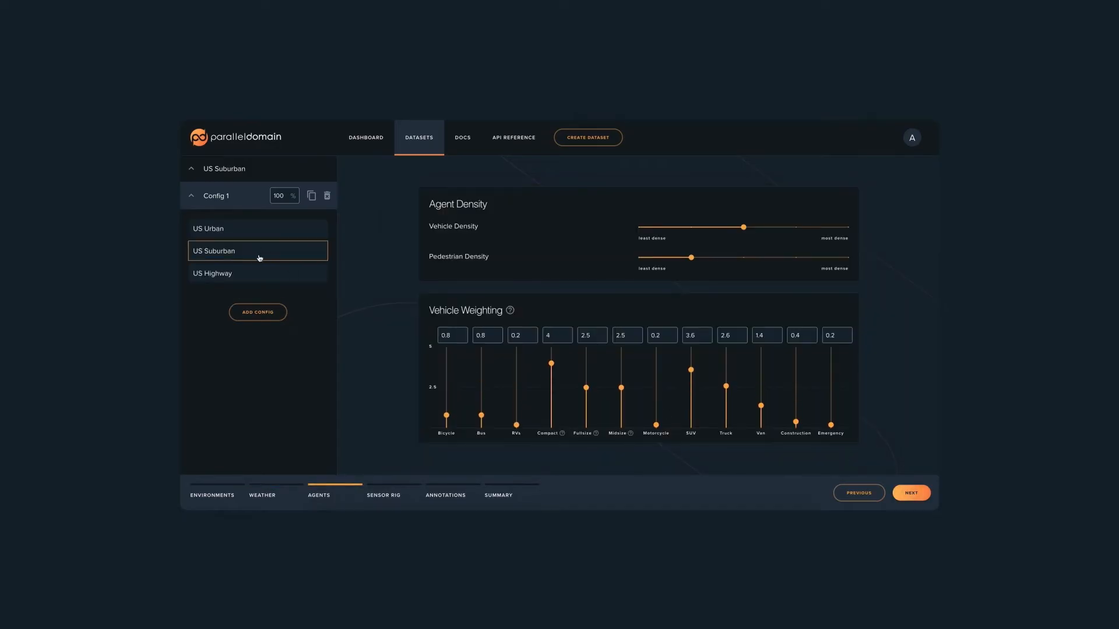
pyautogui.click(212, 272)
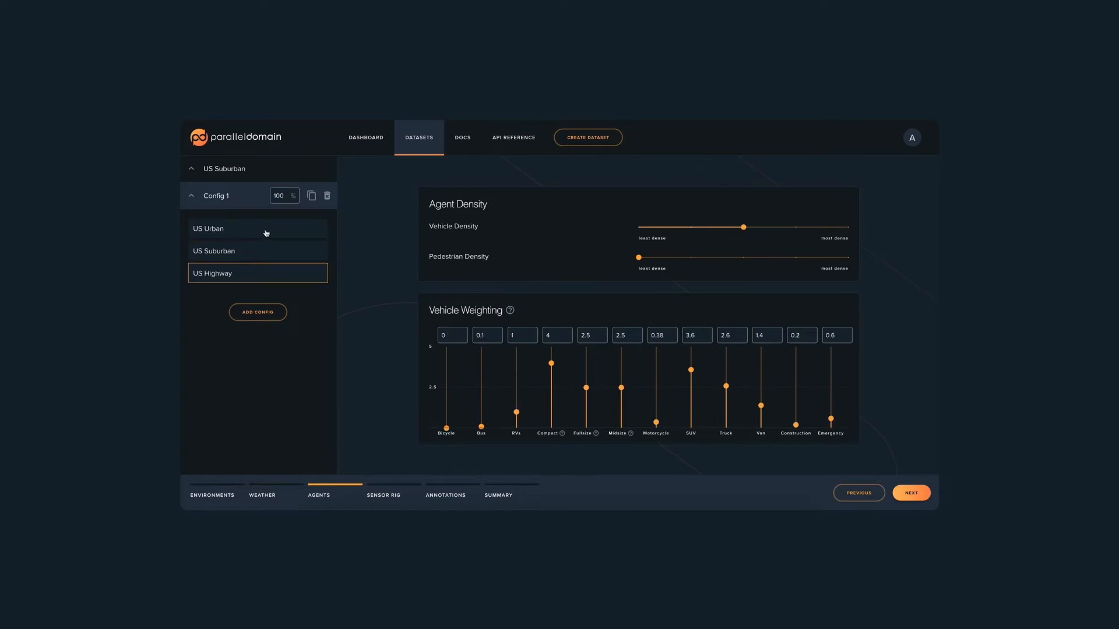
pyautogui.click(910, 492)
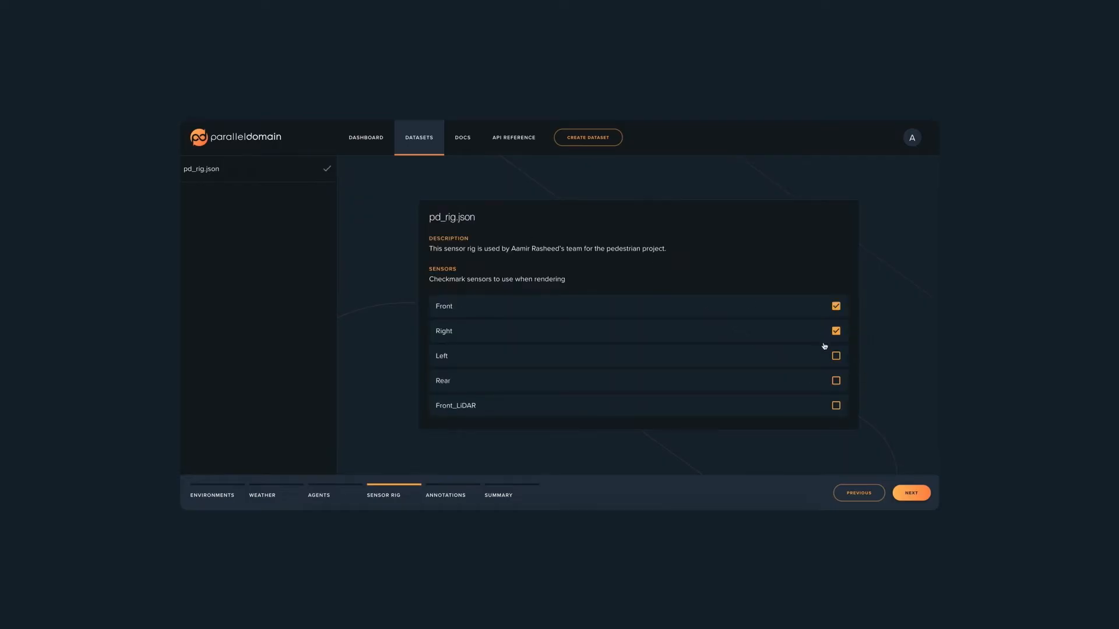
pyautogui.click(910, 492)
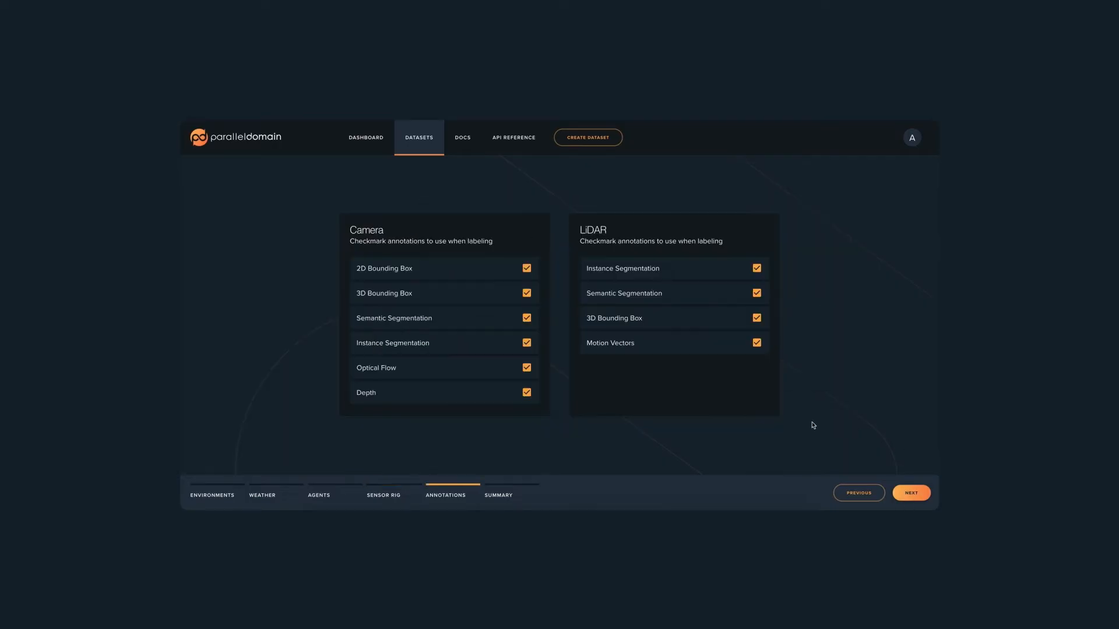
pyautogui.click(527, 393)
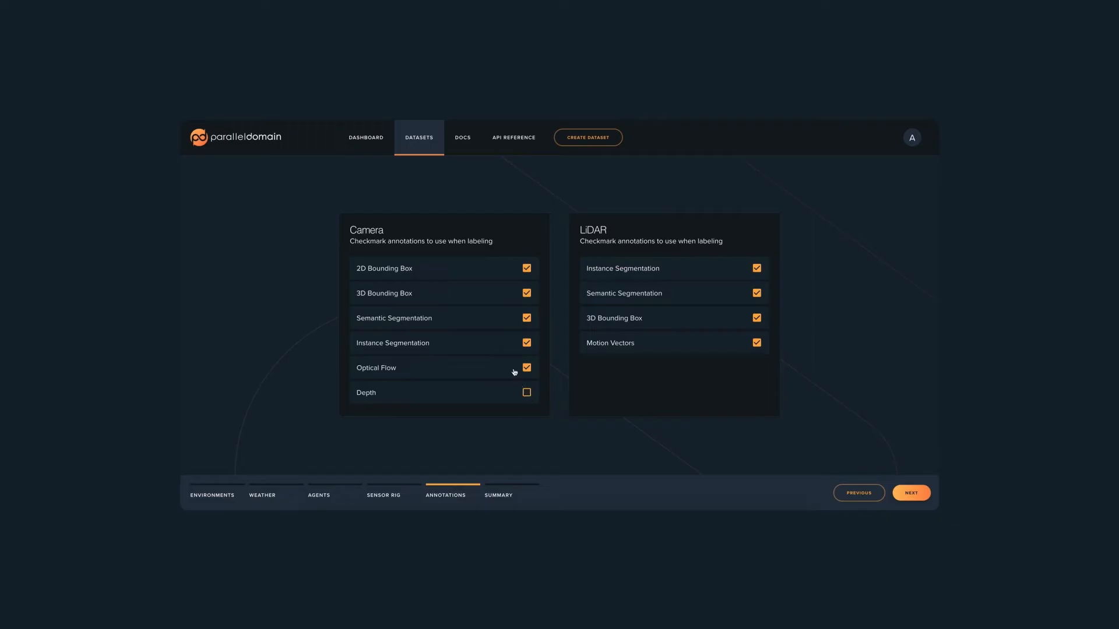